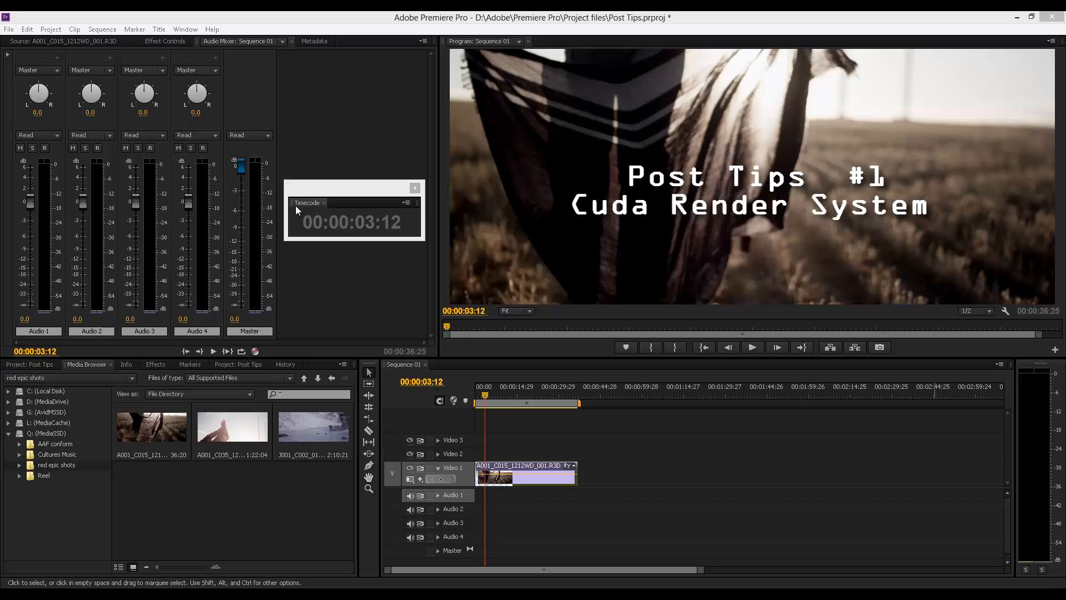
pyautogui.moveTo(302, 189)
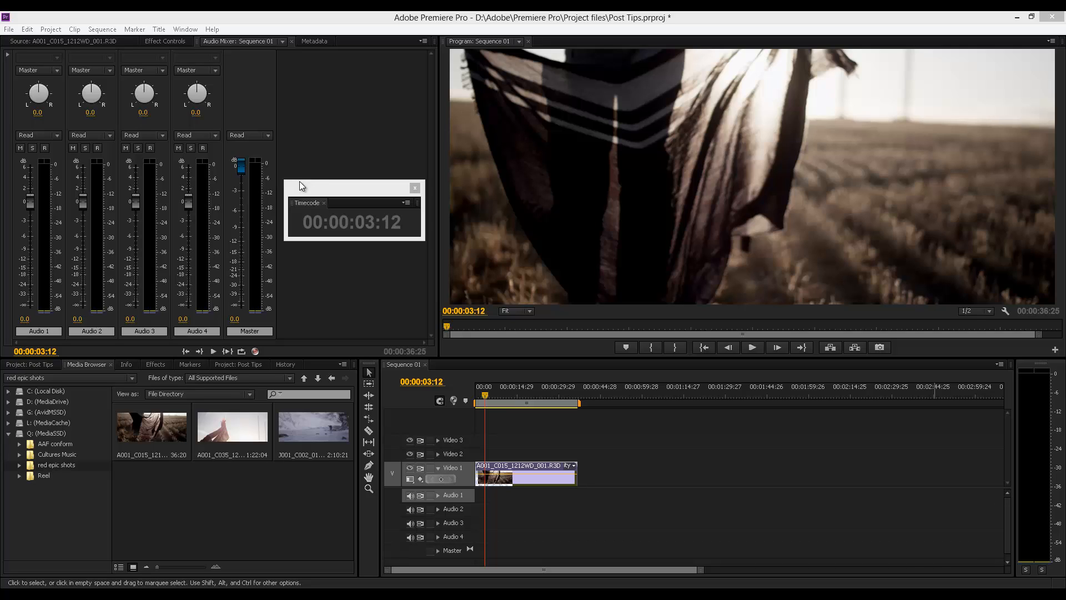
pyautogui.moveTo(306, 191)
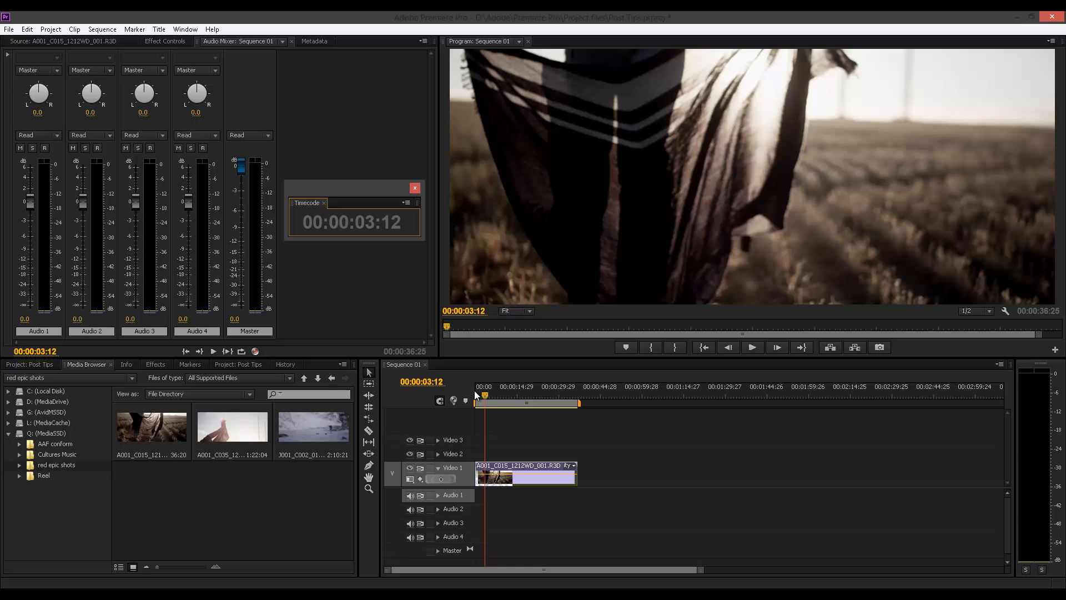
pyautogui.moveTo(491, 390)
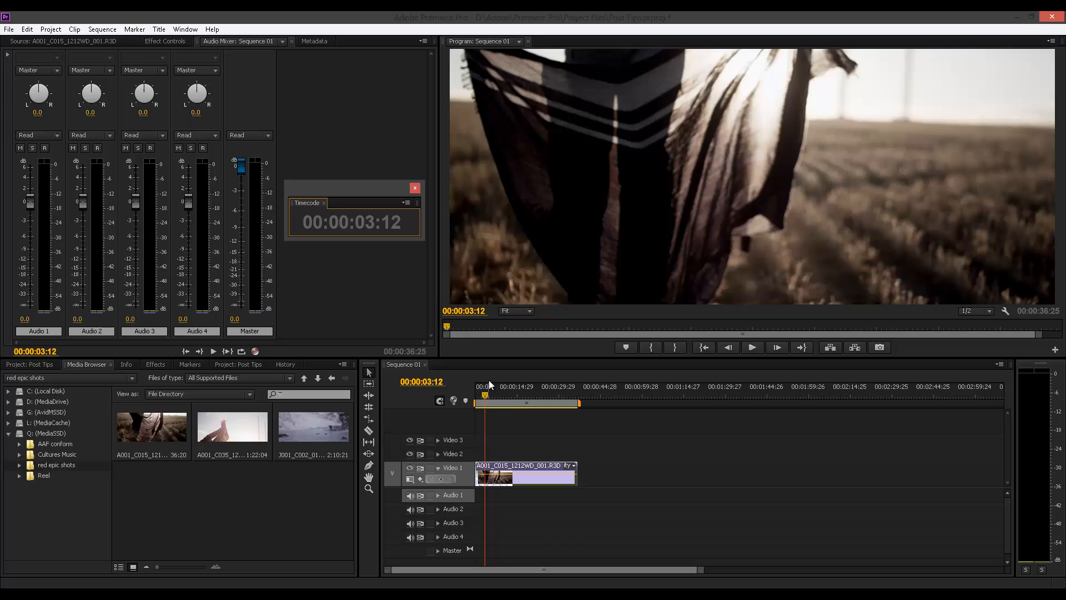
pyautogui.moveTo(479, 216)
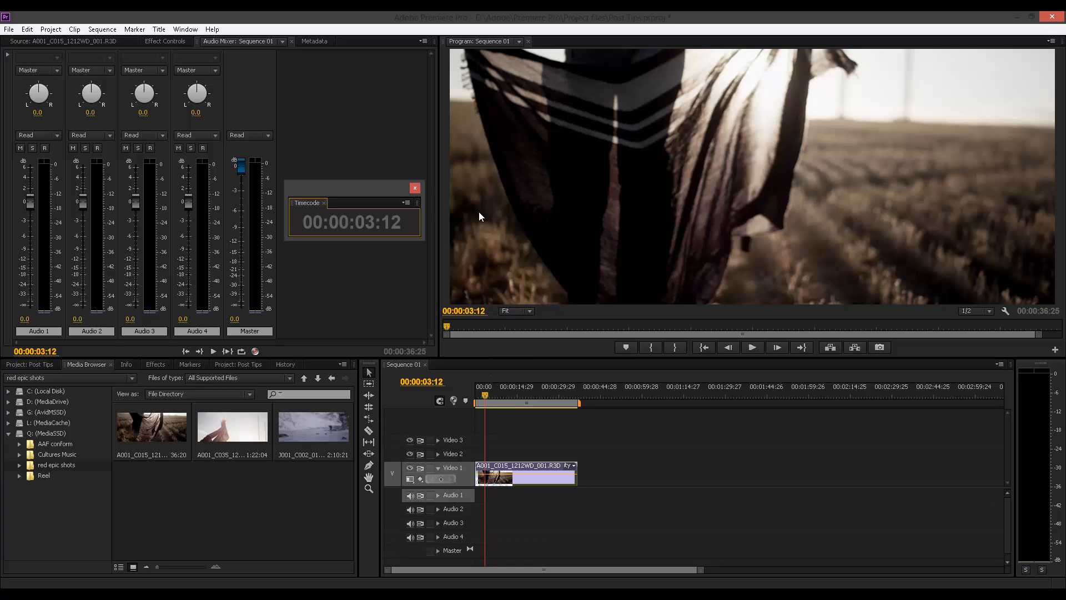
pyautogui.moveTo(518, 388)
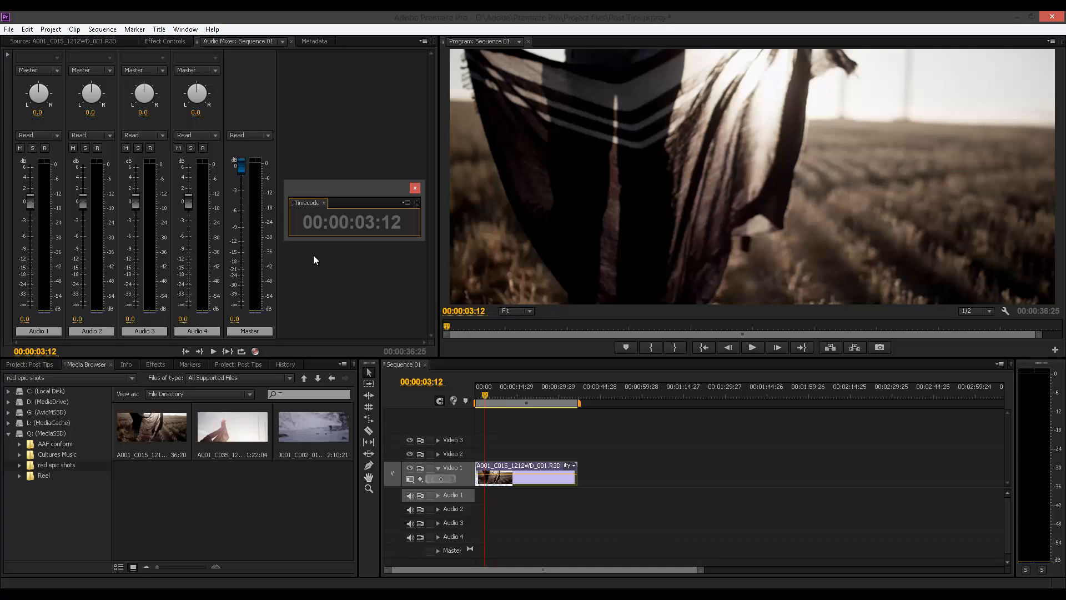
pyautogui.moveTo(332, 306)
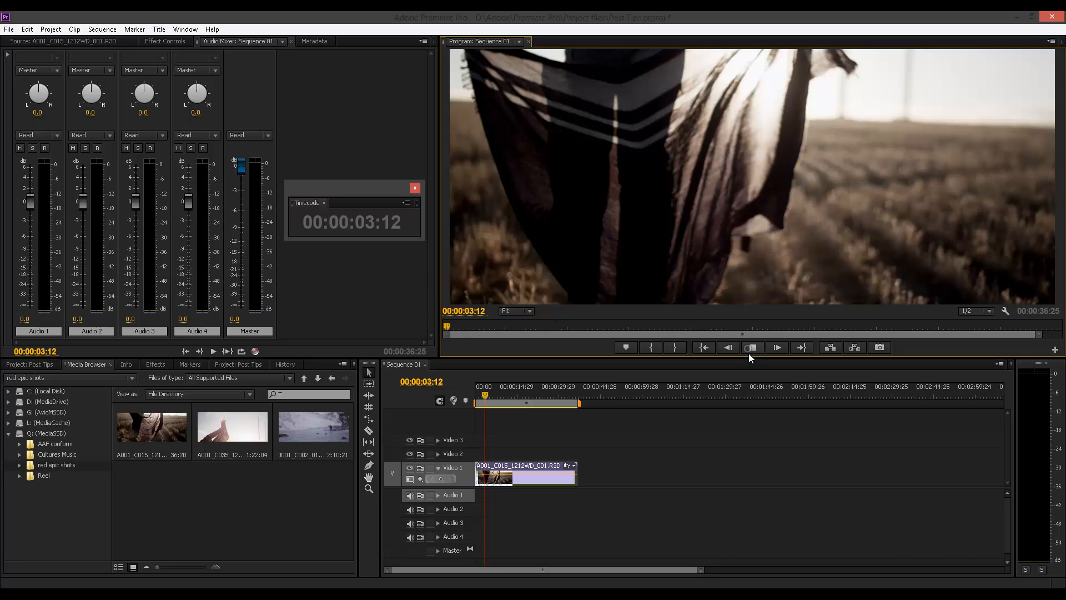
# - Play part of the RED clip in Sequence 01, then stop at 00:00:03:17
pyautogui.click(752, 347)
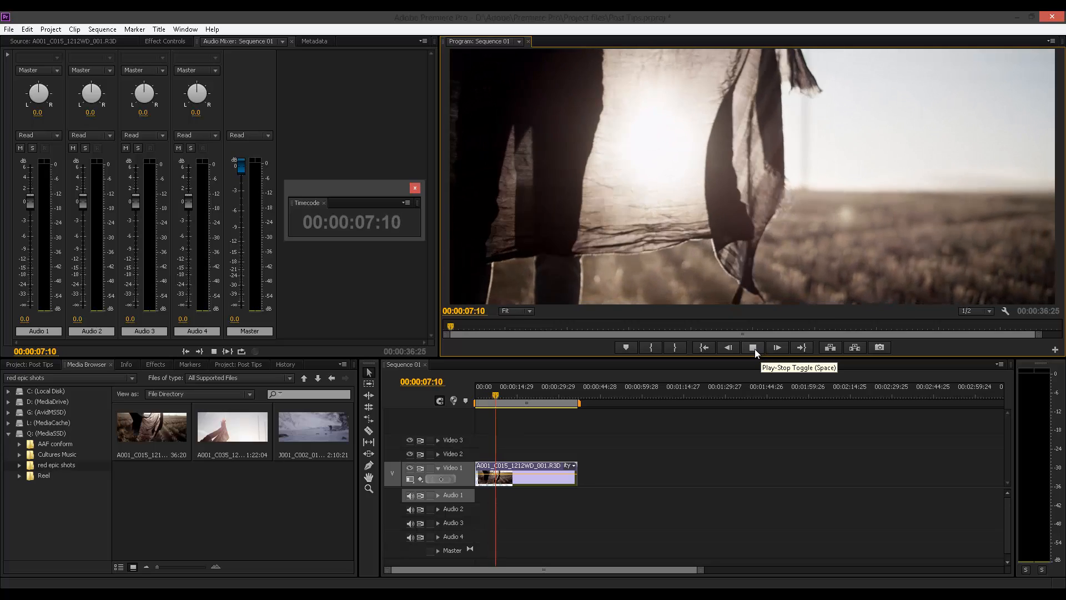
pyautogui.click(753, 348)
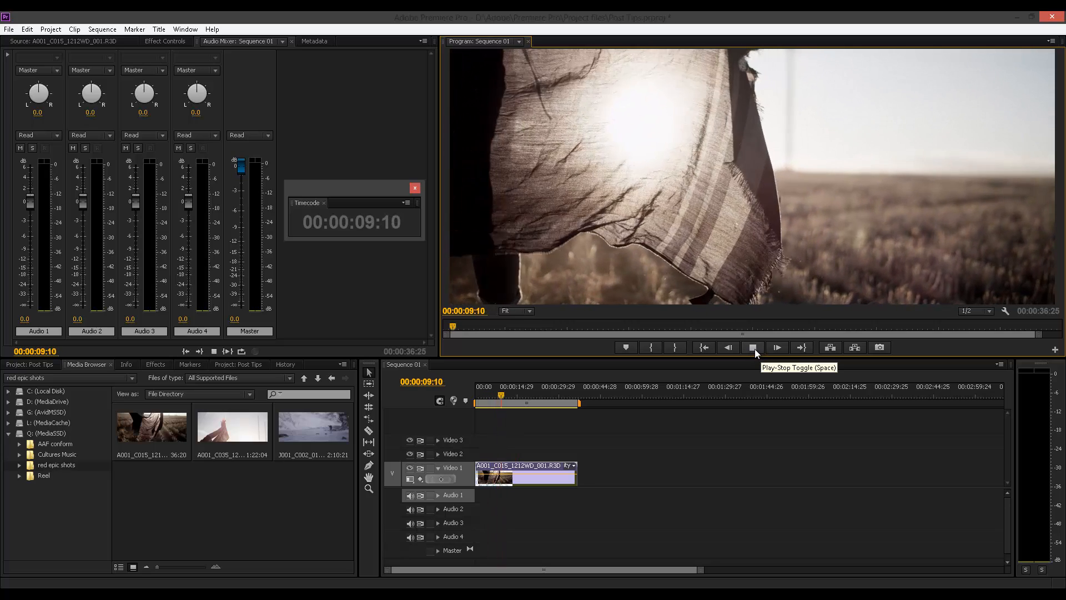
pyautogui.click(753, 347)
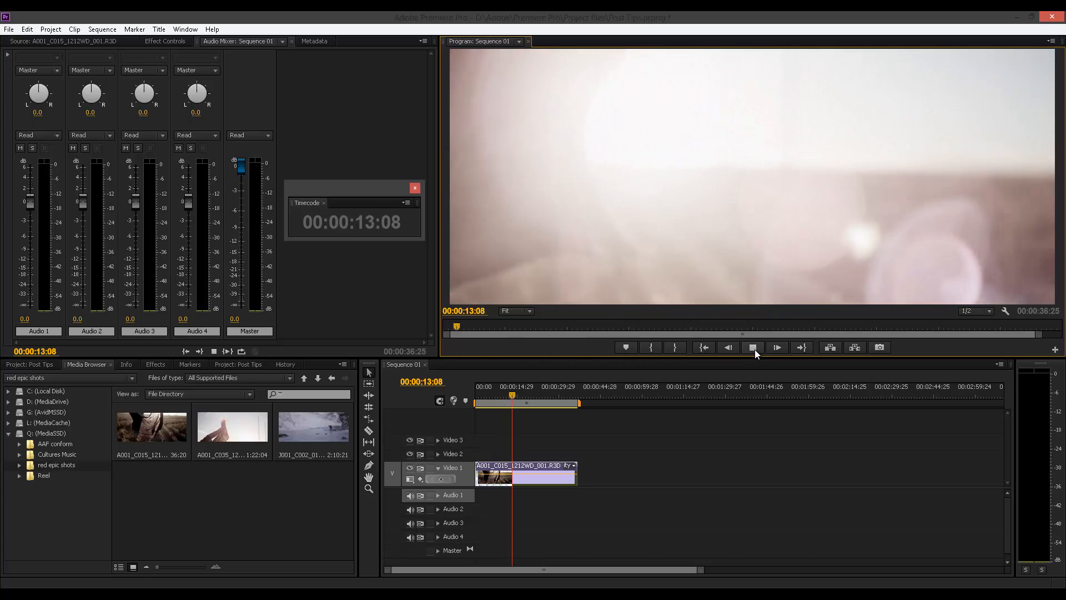
pyautogui.click(776, 348)
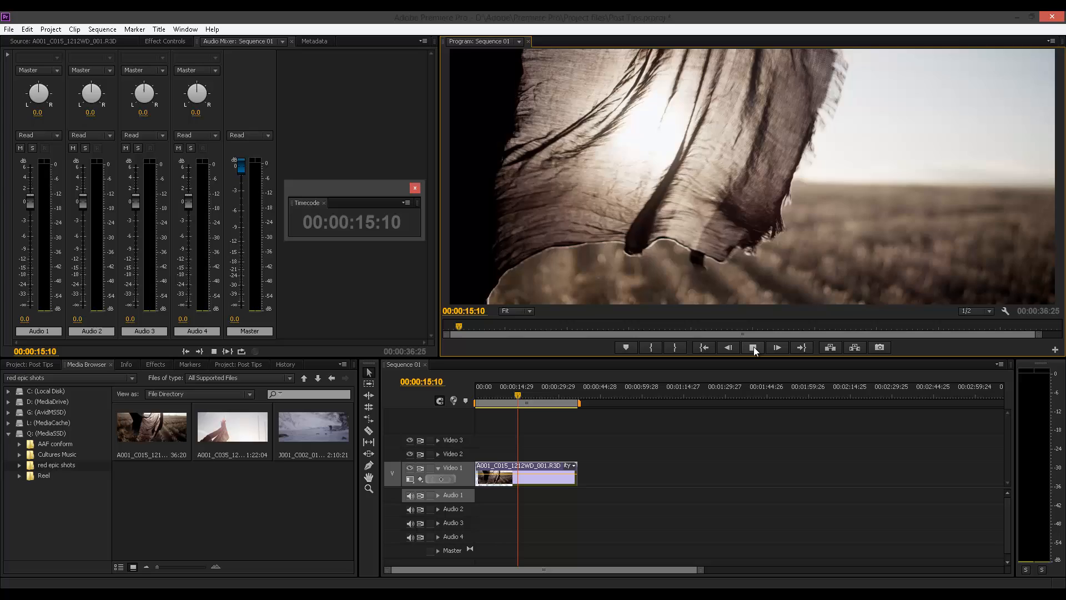
pyautogui.click(752, 347)
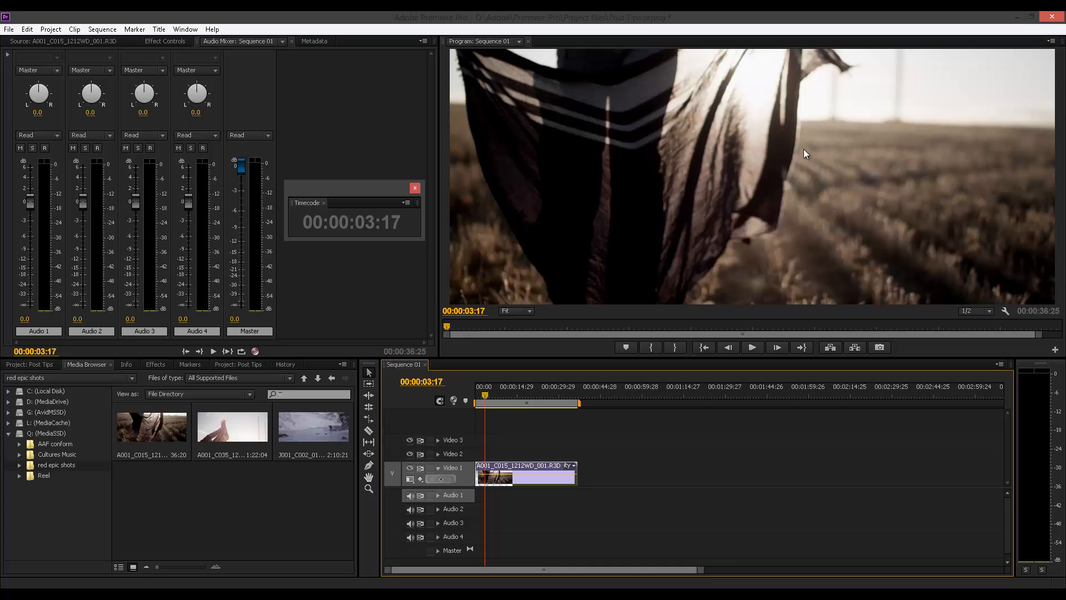
pyautogui.moveTo(599, 272)
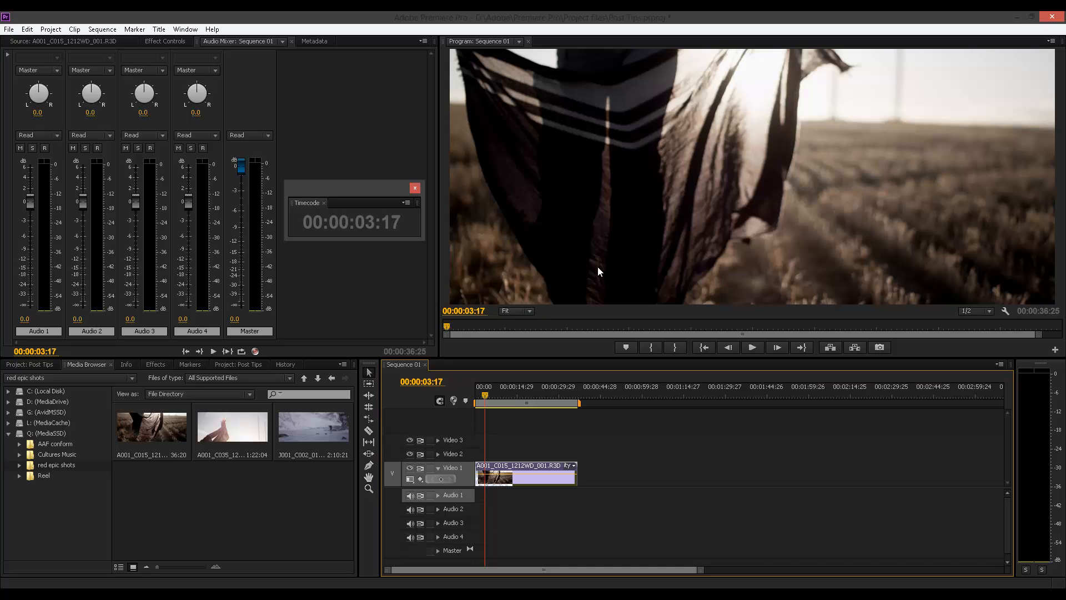
# - Turn on the CUDA Render System statistics overlay with Ctrl+Shift+F11
pyautogui.press('ctrl+shift+f11')
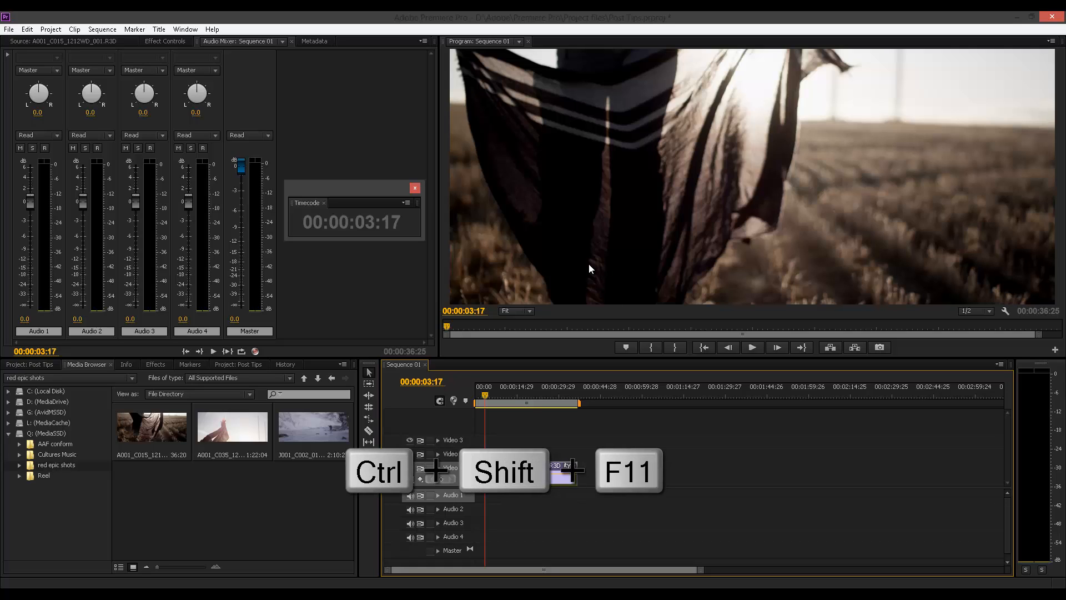
pyautogui.moveTo(440, 320)
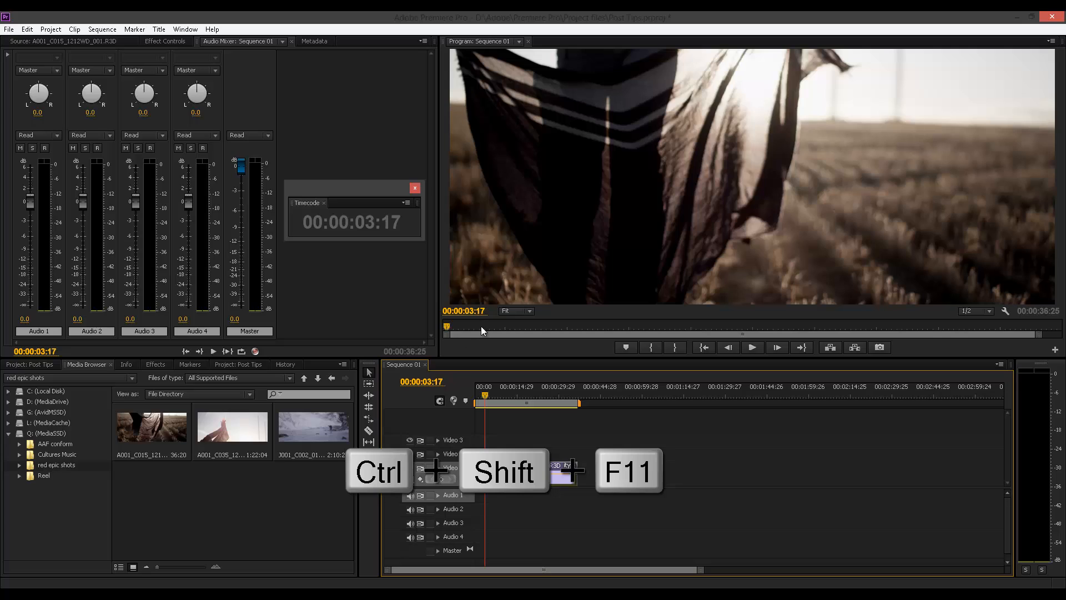
pyautogui.moveTo(459, 181)
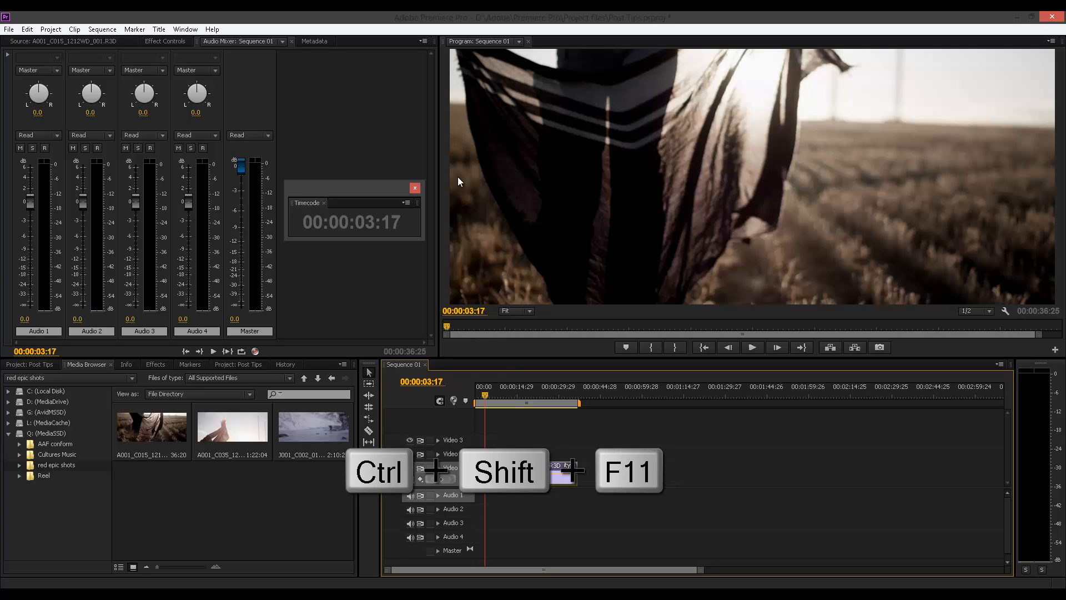
pyautogui.moveTo(656, 236)
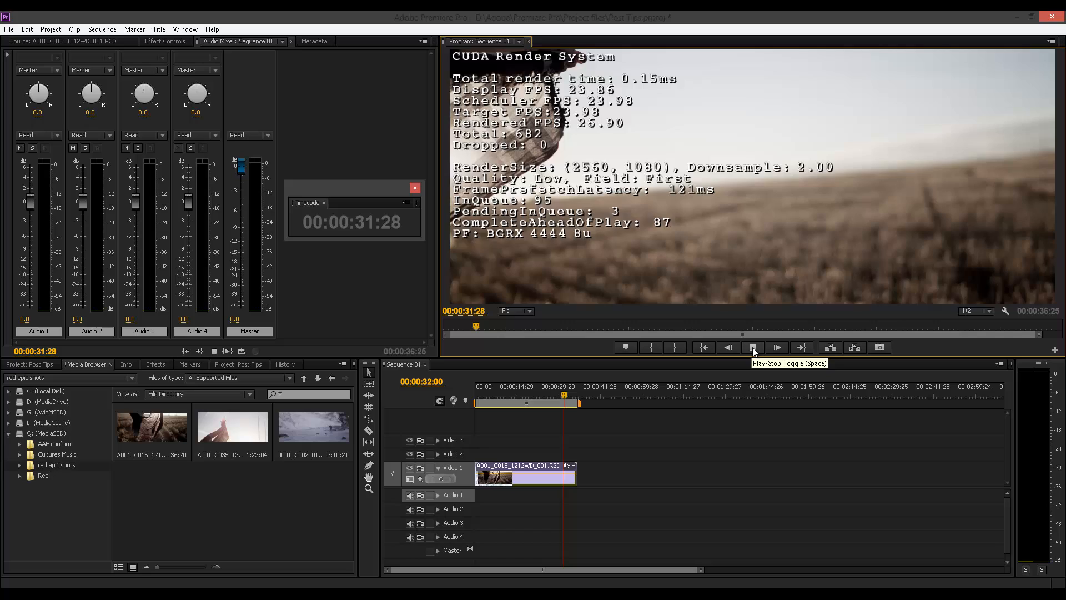
# - Pause playback at 00:00:16:00 to read the overlay's zero dropped frames
pyautogui.click(751, 347)
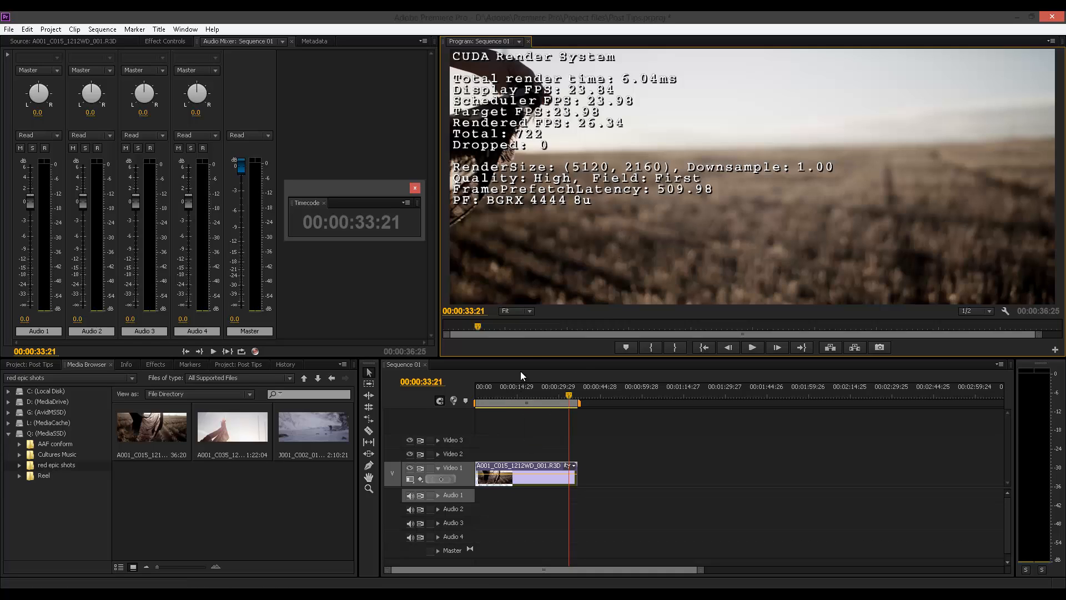
pyautogui.moveTo(590, 133)
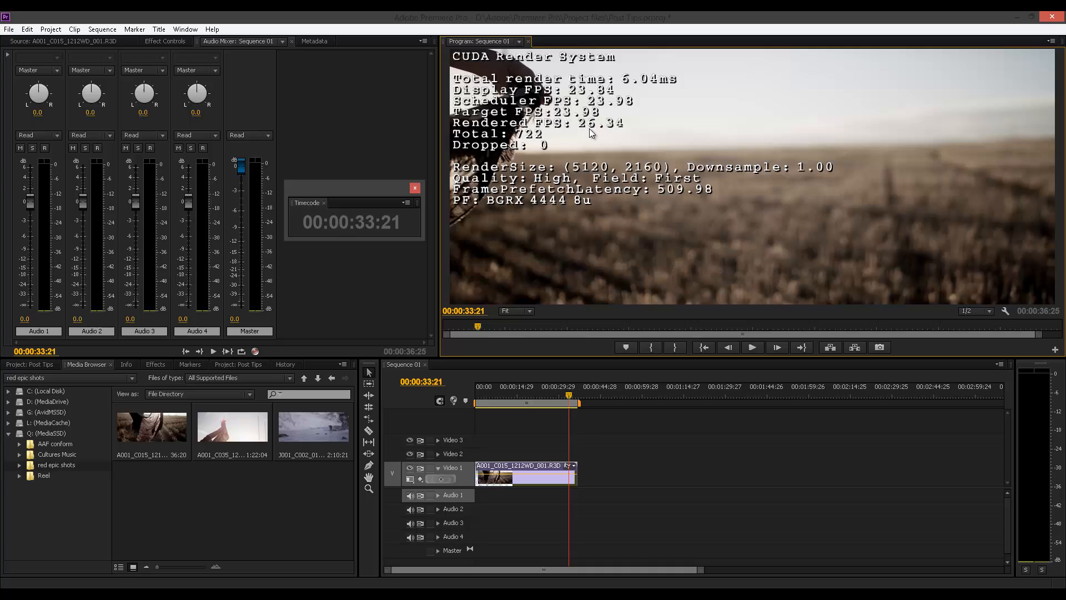
pyautogui.moveTo(617, 297)
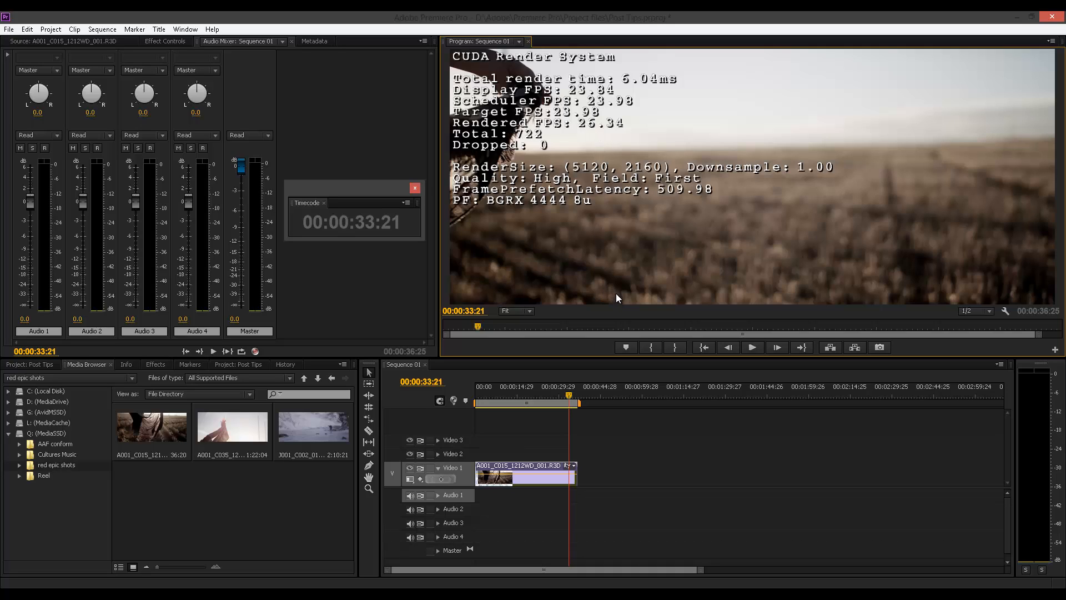
pyautogui.moveTo(645, 328)
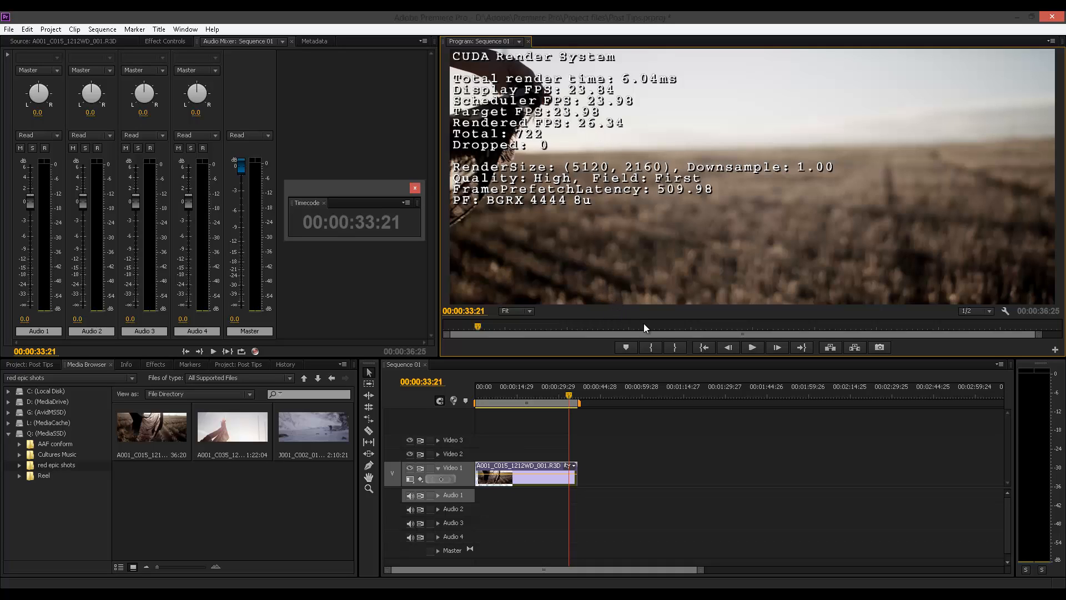
pyautogui.moveTo(884, 372)
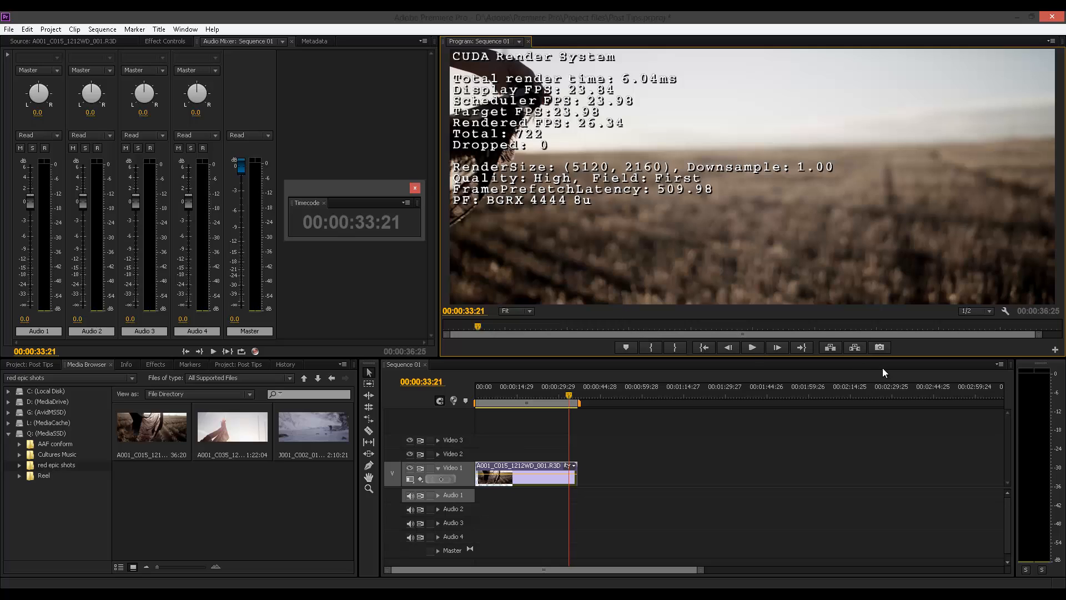
pyautogui.moveTo(510, 159)
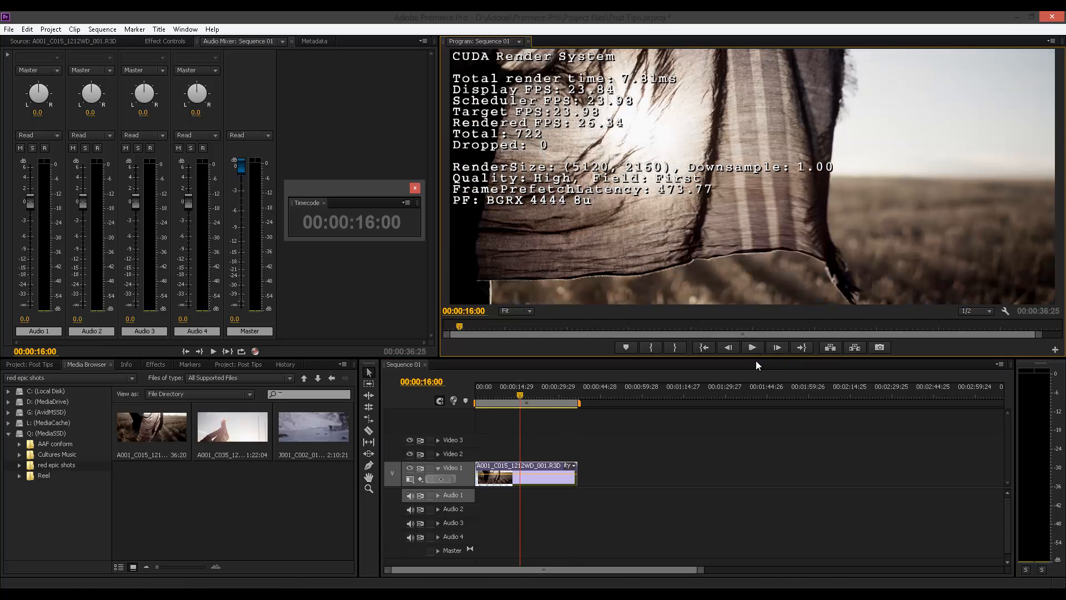
# - Play the sequence without the CUDA overlay and stop at 00:00:17:05
pyautogui.click(753, 348)
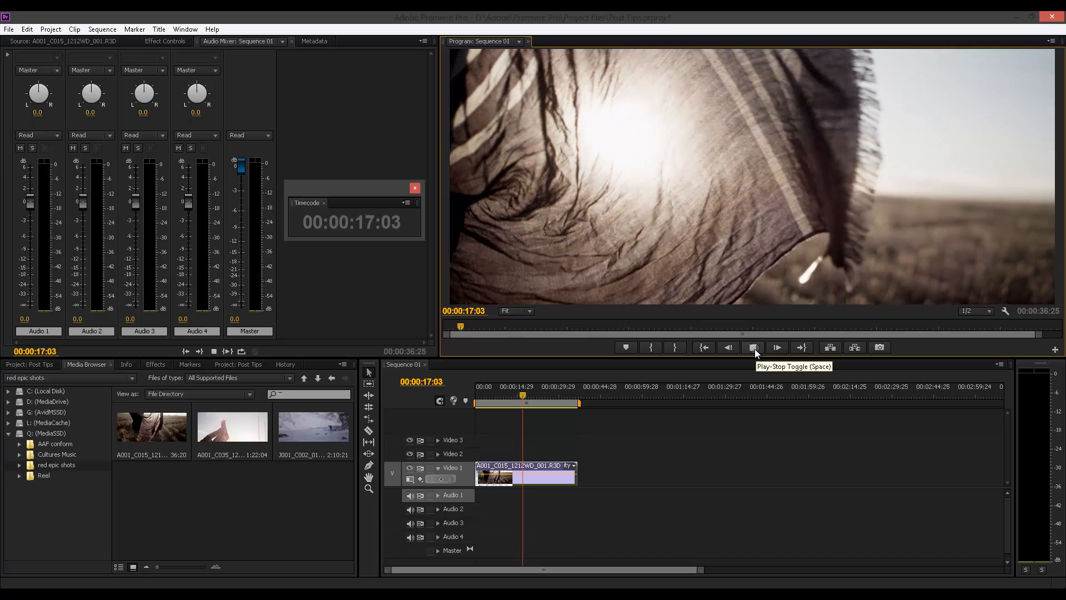
pyautogui.click(753, 347)
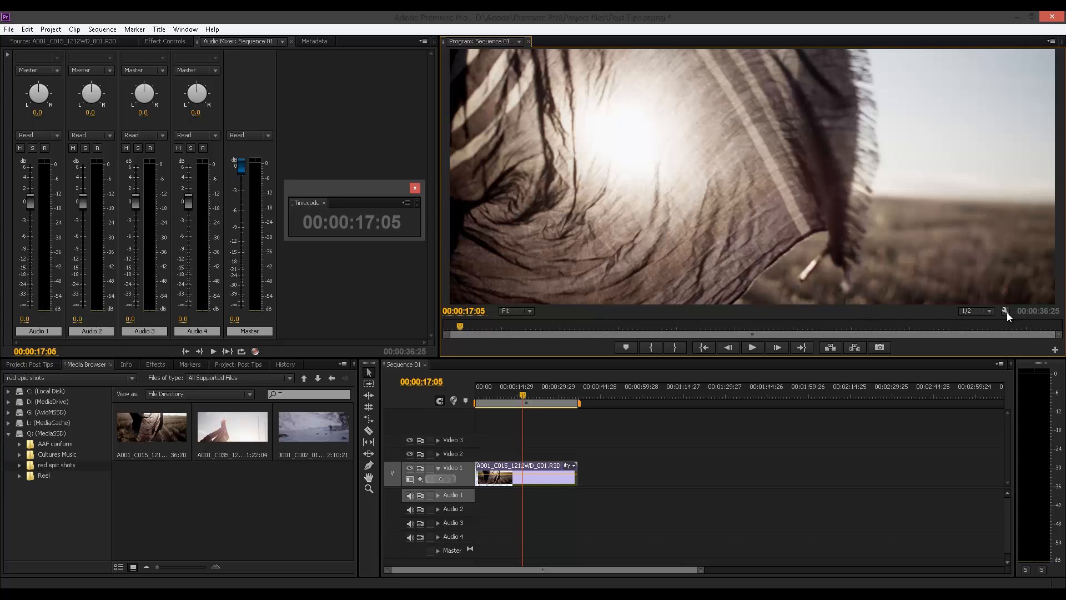
pyautogui.moveTo(1006, 313)
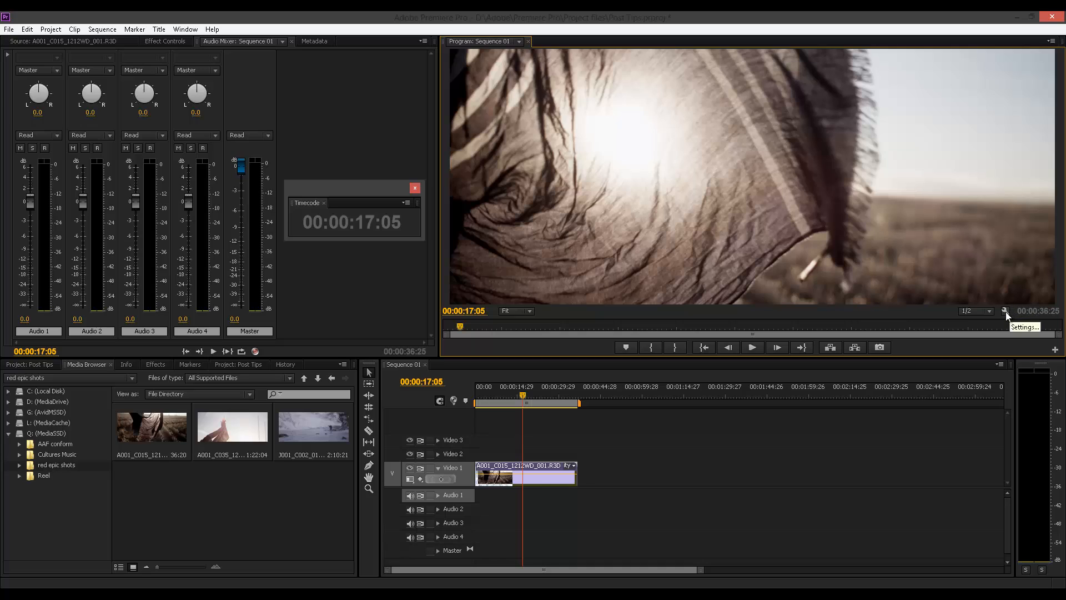
# - Enable Show Dropped Frame Indicator and move the playhead near the sequence start
pyautogui.click(1007, 312)
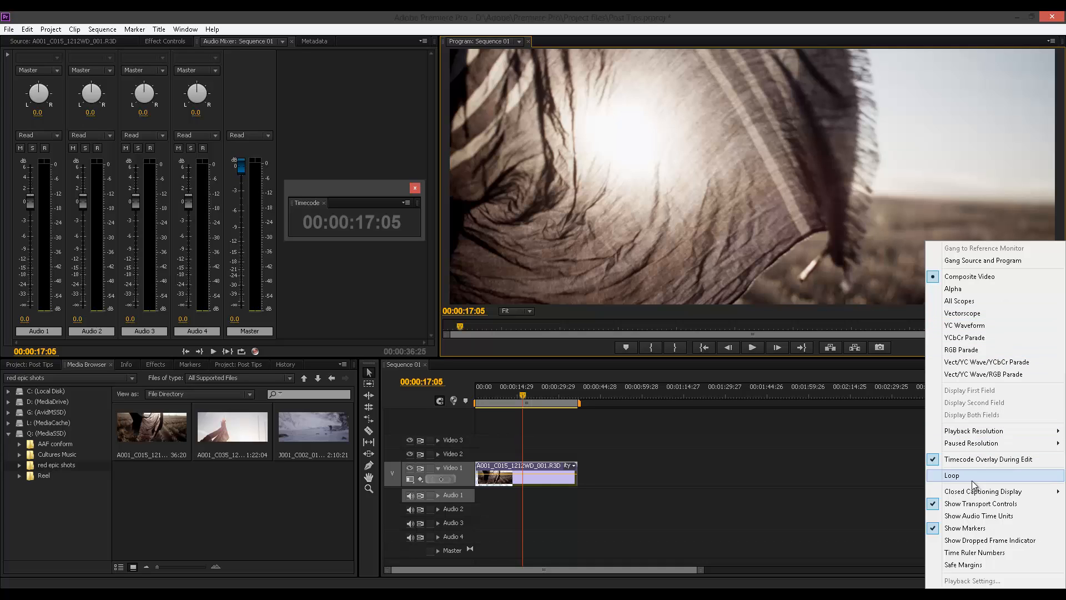
pyautogui.moveTo(968, 543)
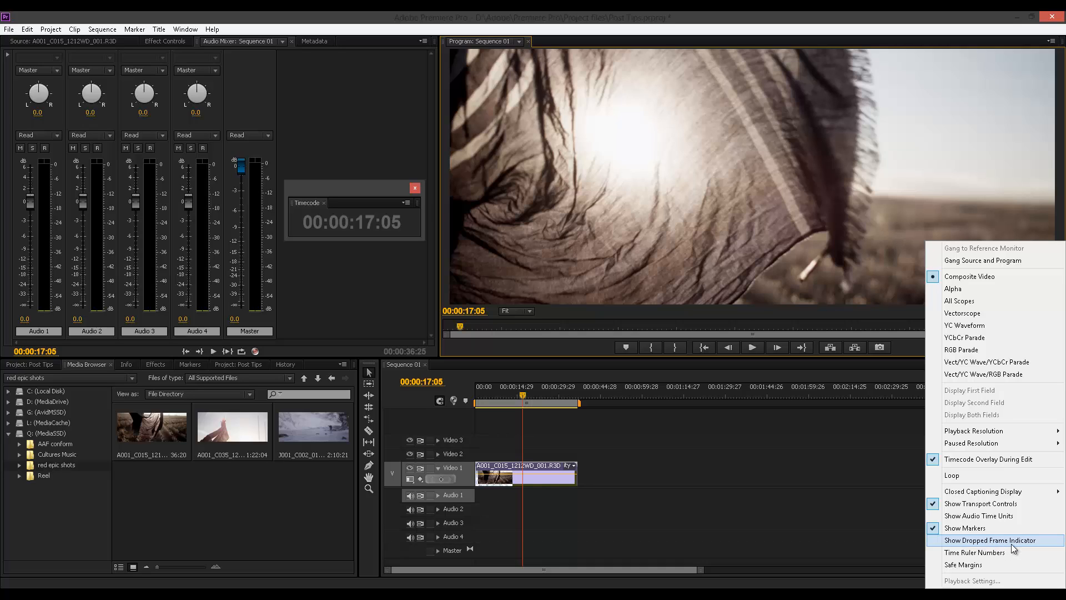
pyautogui.click(993, 539)
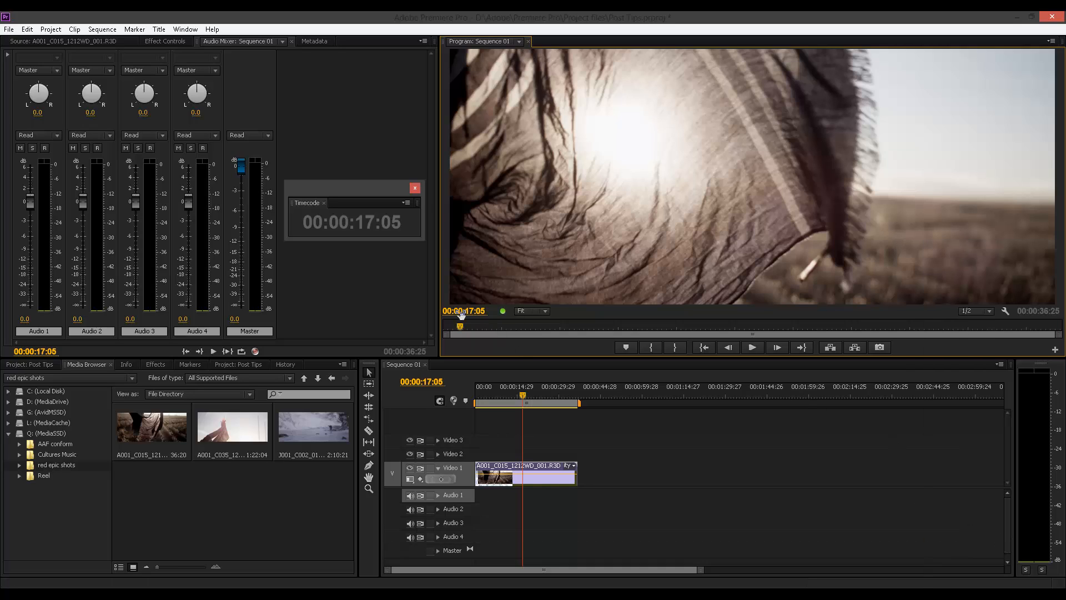
pyautogui.click(490, 397)
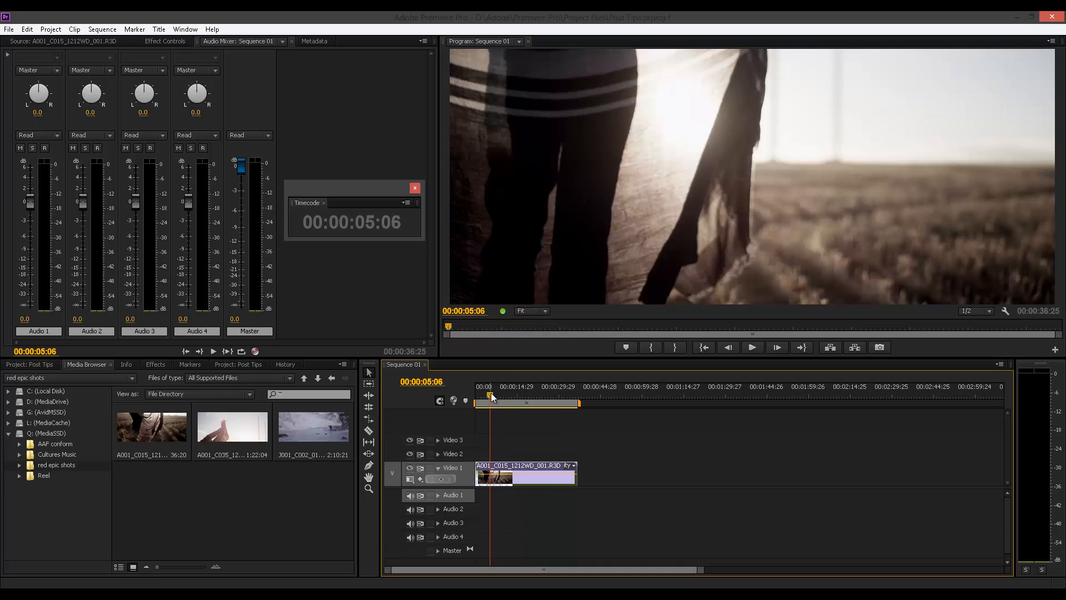
pyautogui.moveTo(502, 310)
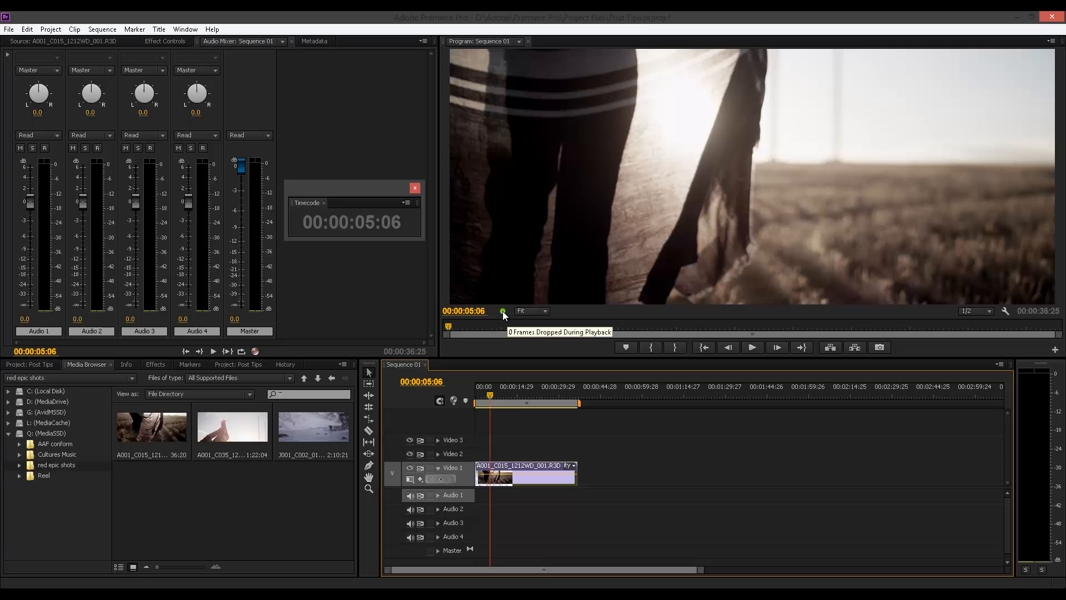
pyautogui.moveTo(594, 337)
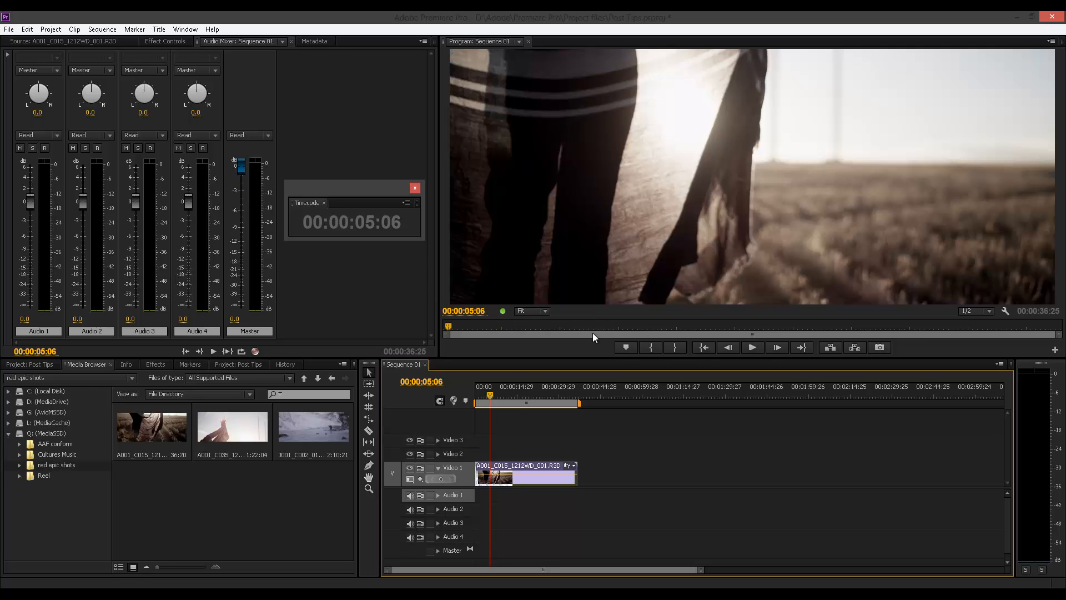
# - Play the sequence and stop at 00:00:16:13 with 0 frames dropped
pyautogui.click(752, 347)
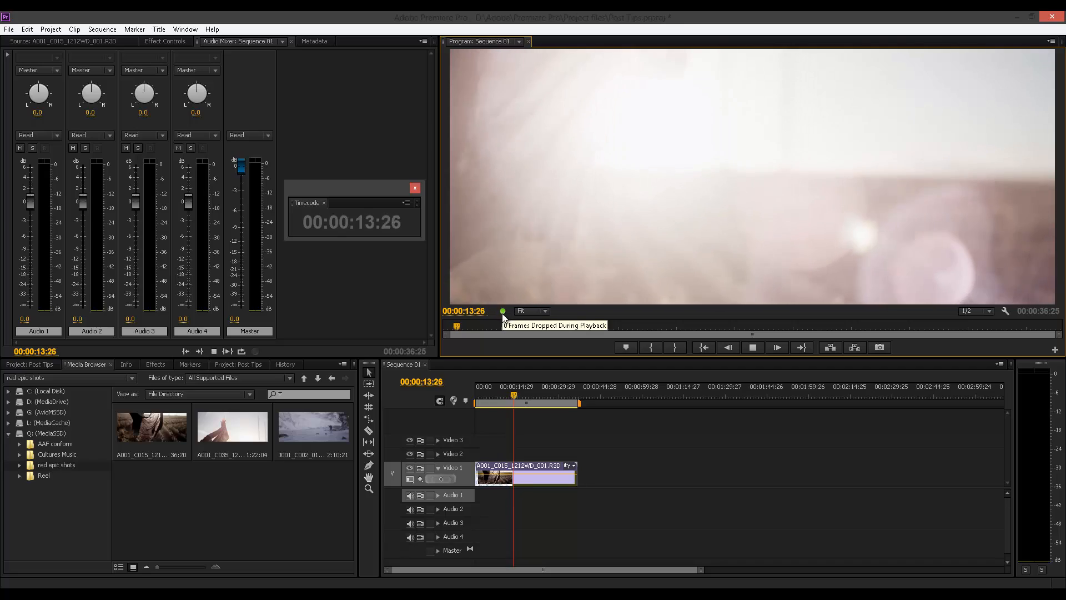
pyautogui.click(752, 347)
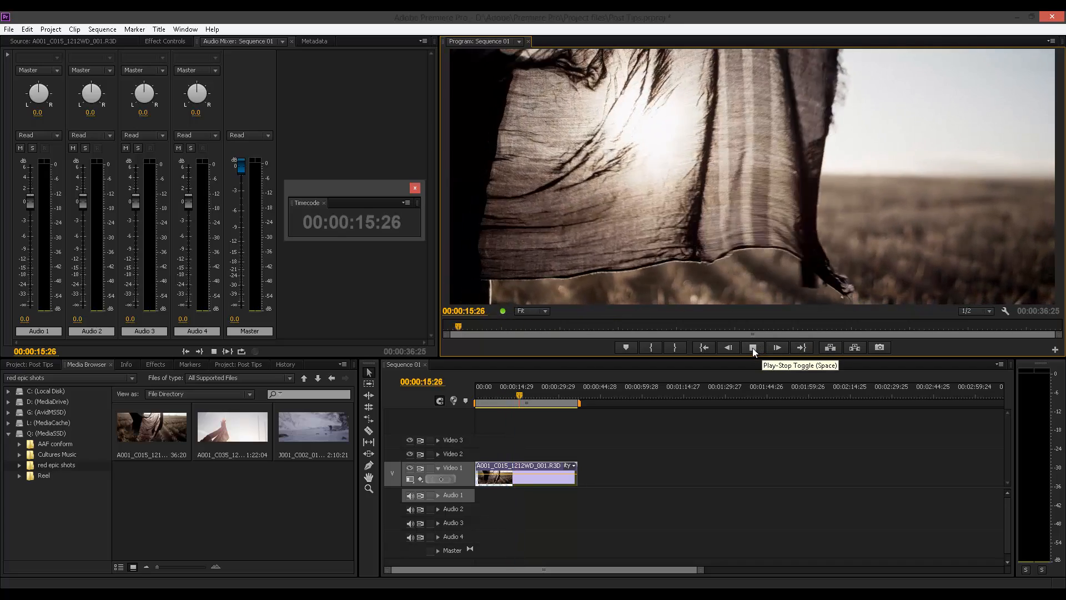
pyautogui.click(752, 348)
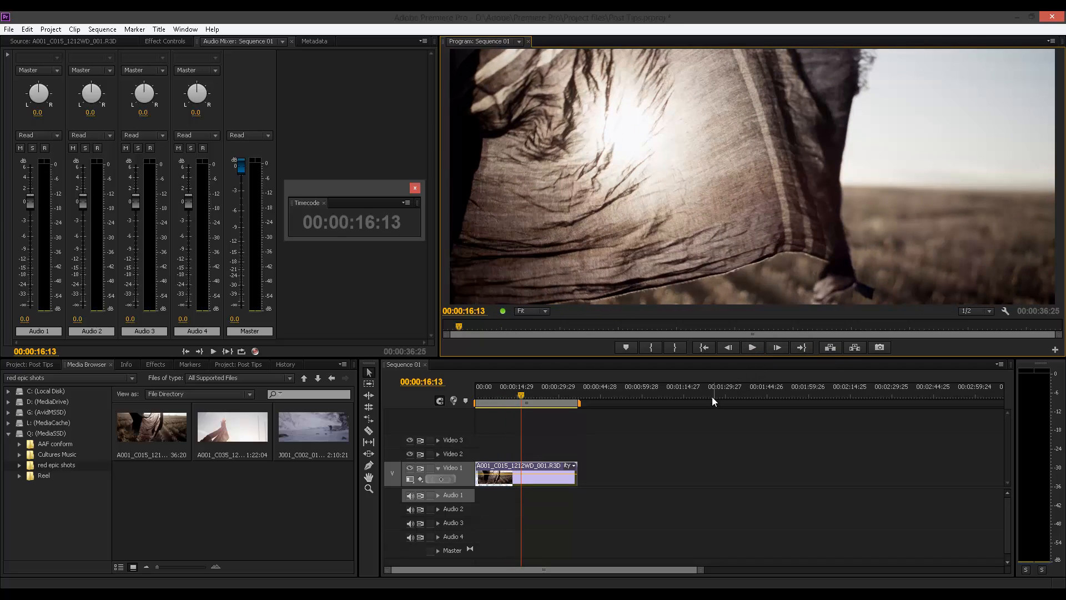